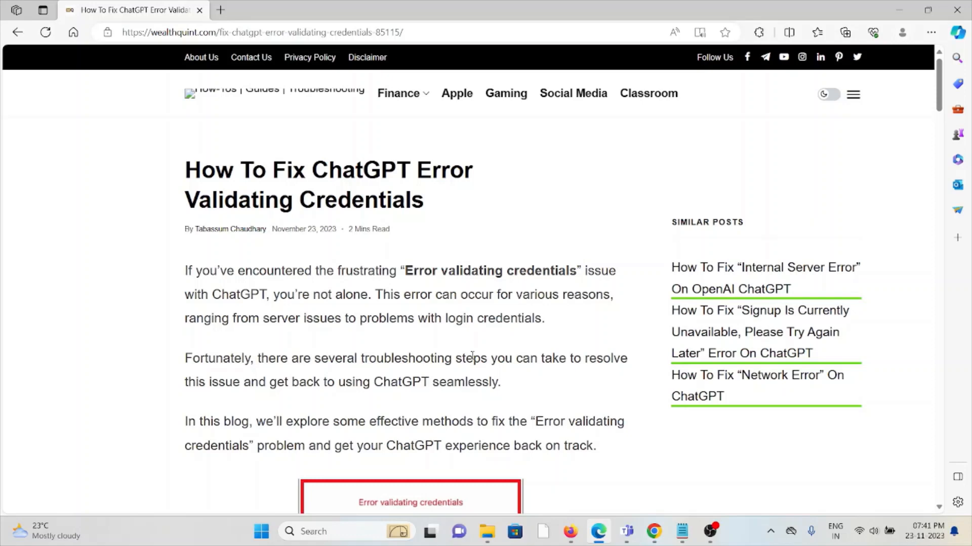
mouse_move(582, 401)
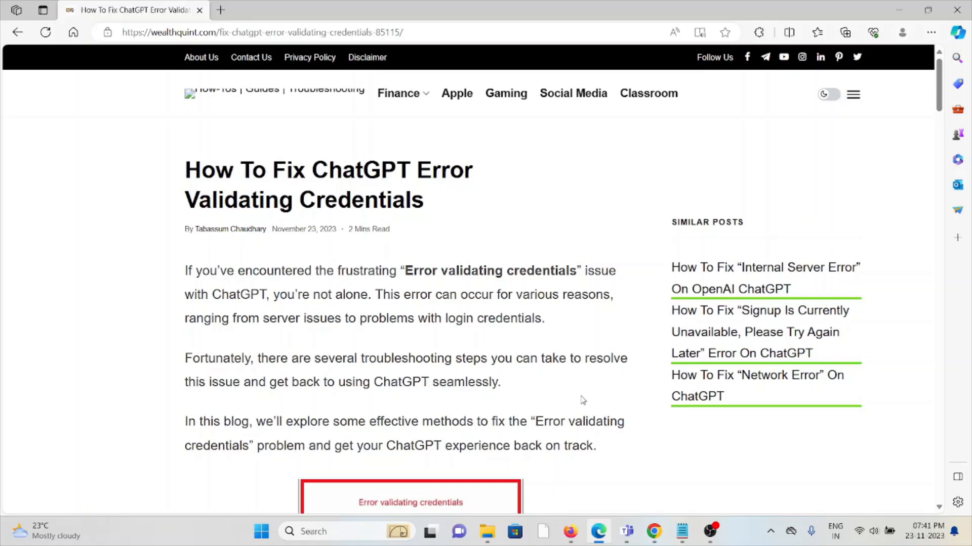
mouse_move(587, 377)
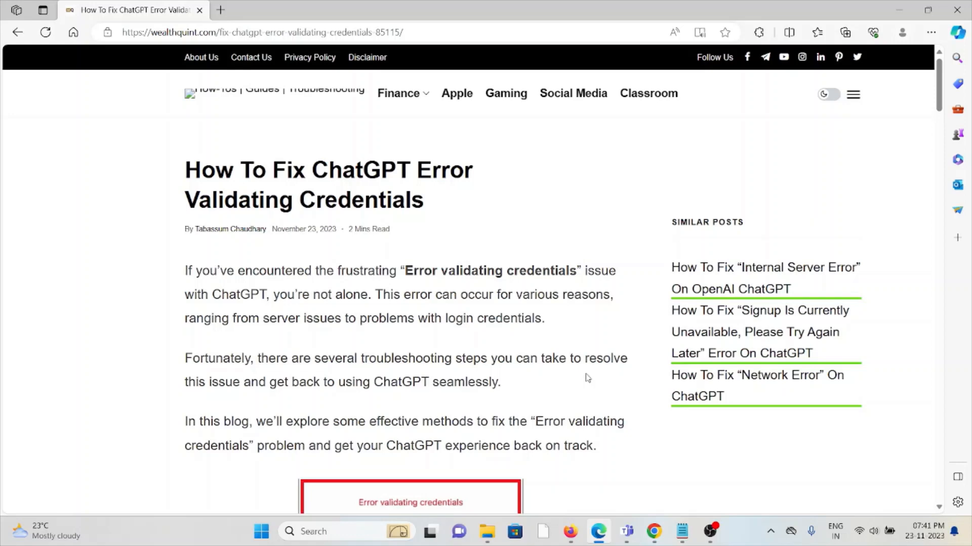
mouse_move(569, 377)
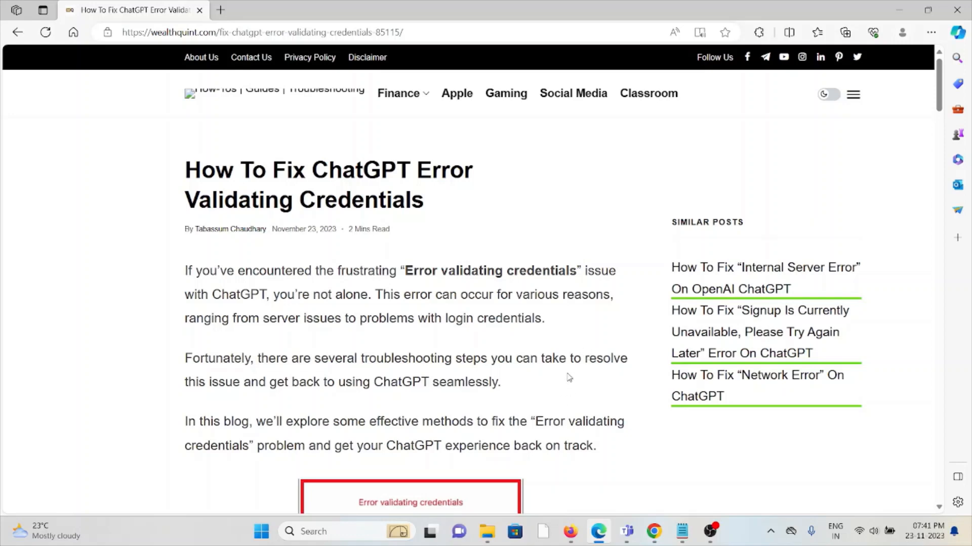
mouse_move(545, 324)
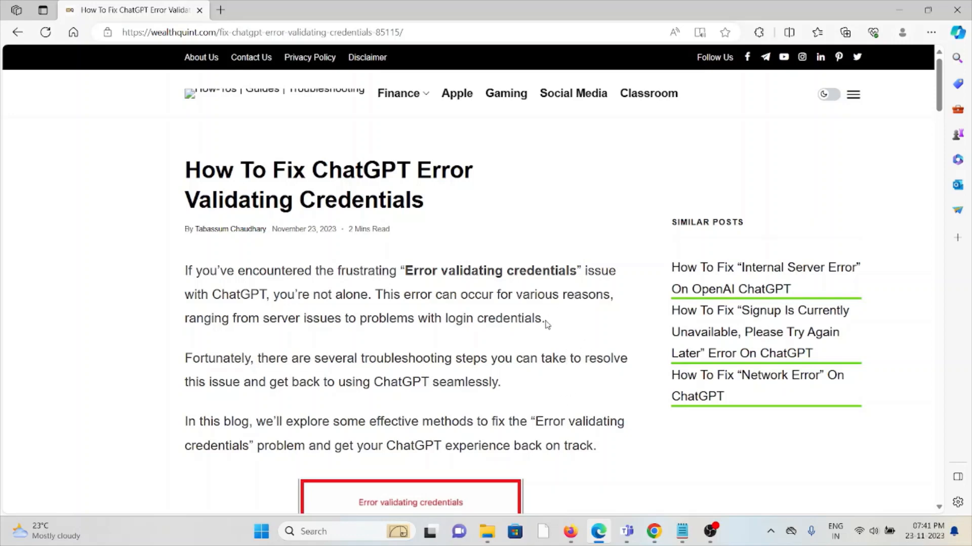
Step: Scroll past the error image through fix 1, Check ChatGPT Server Status, and its outage sources
scroll(down, 3)
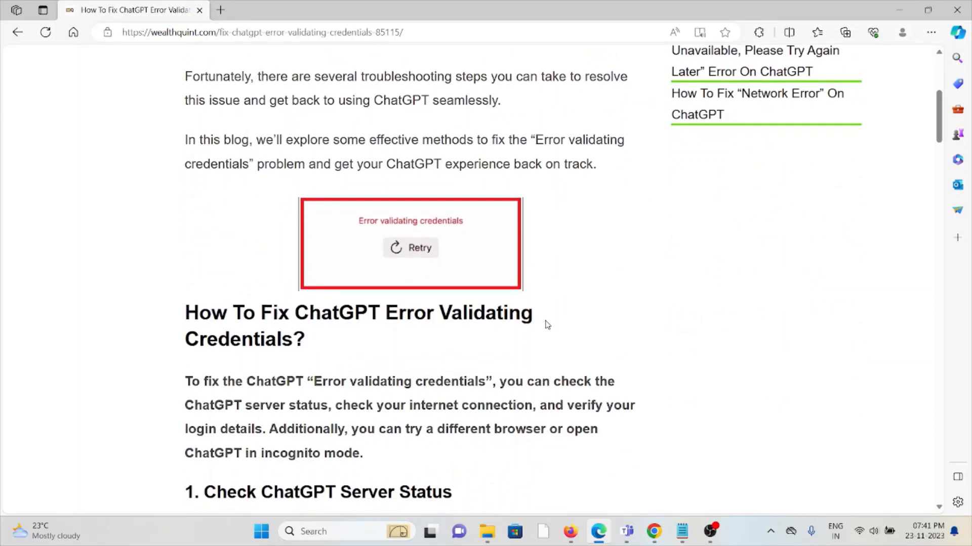
mouse_move(530, 331)
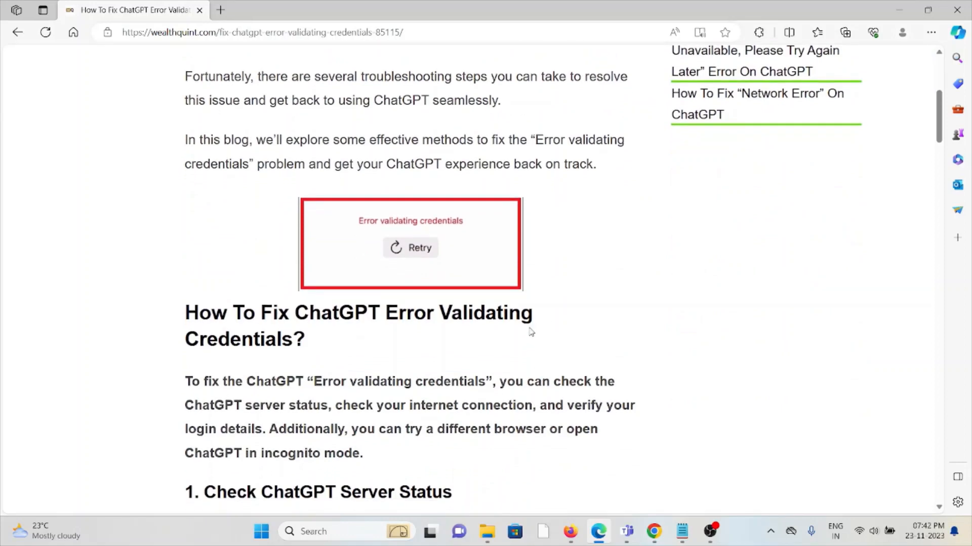
scroll(down, 3)
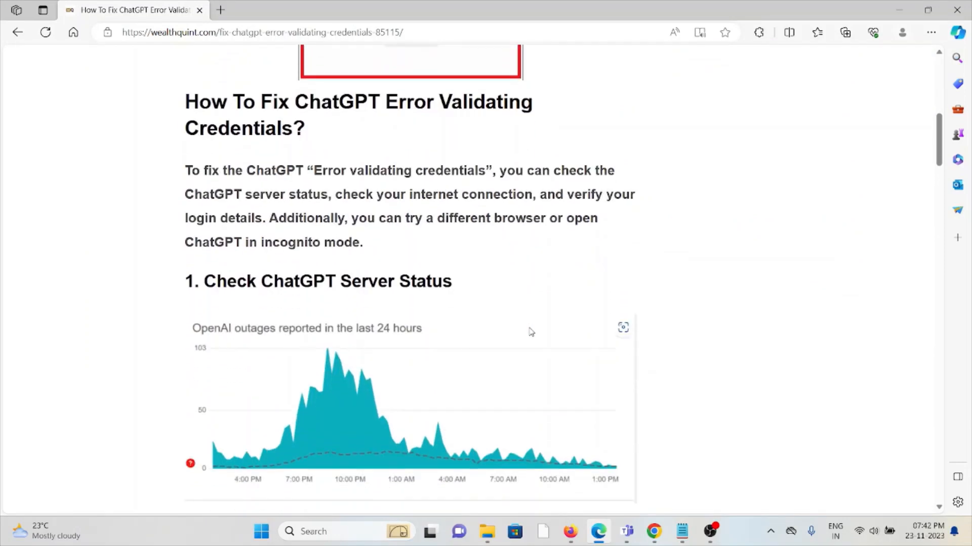
scroll(down, 3)
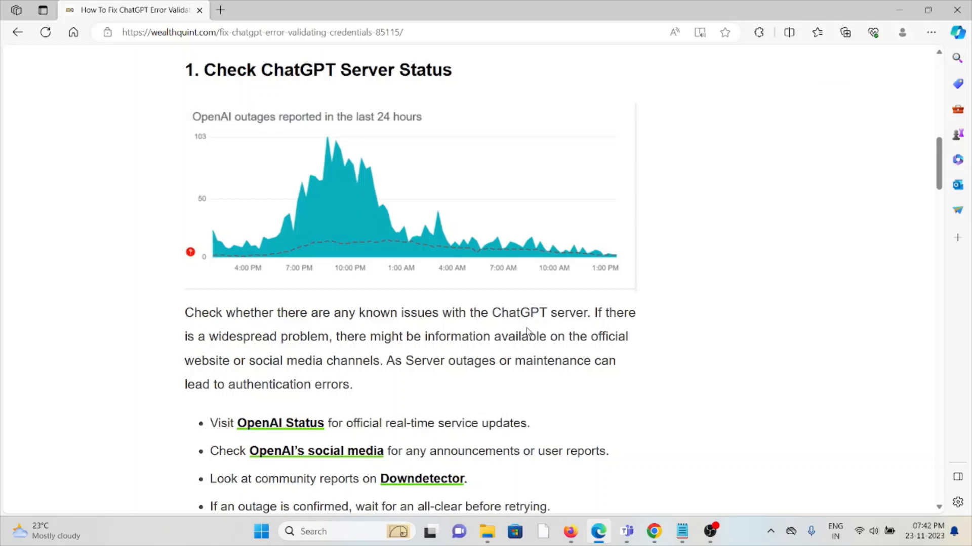
mouse_move(522, 327)
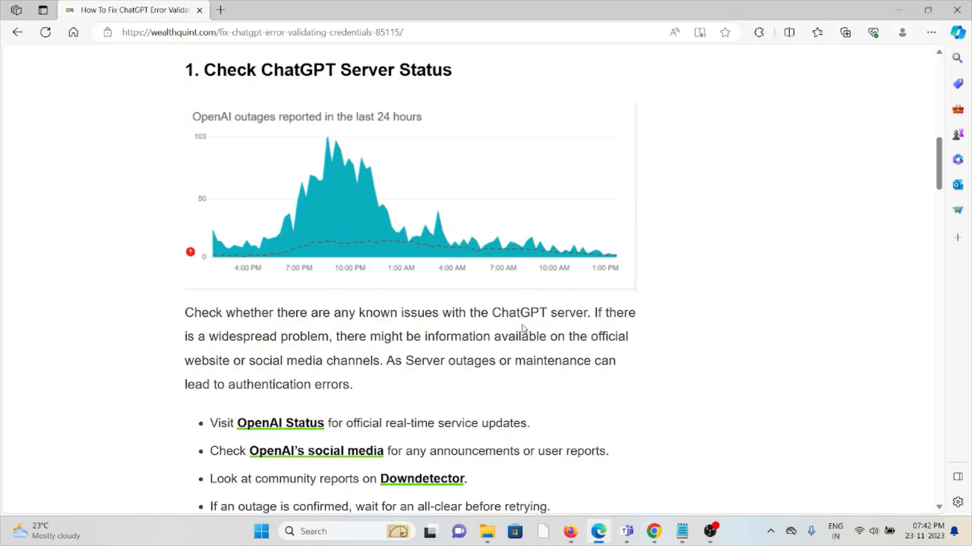
mouse_move(524, 354)
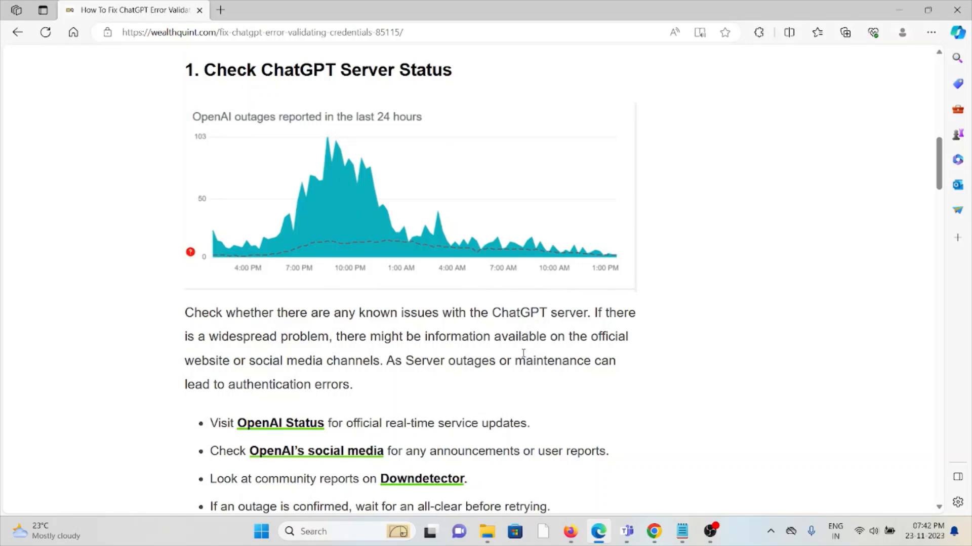
scroll(down, 3)
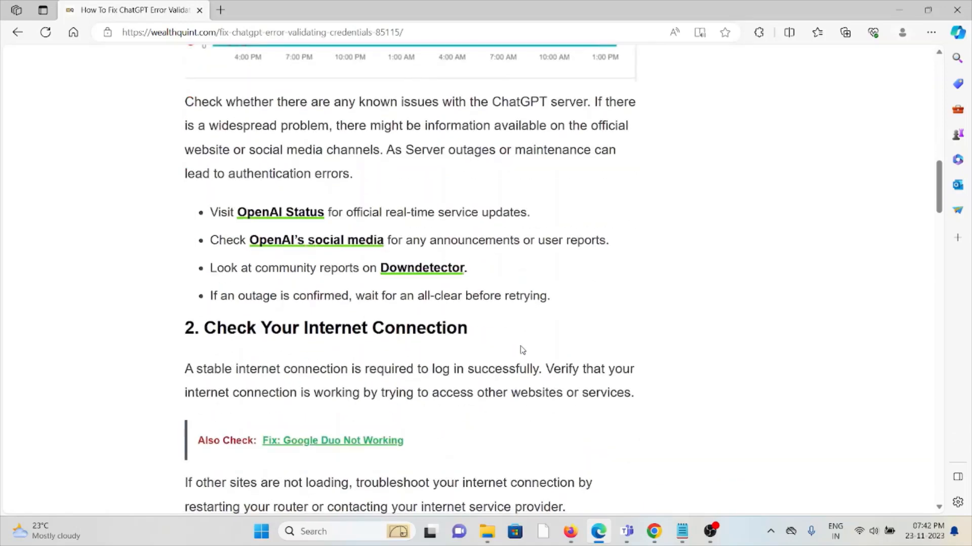
Step: Open the OpenAI Status link and the Downdetector outage report in new background tabs
right_click(279, 213)
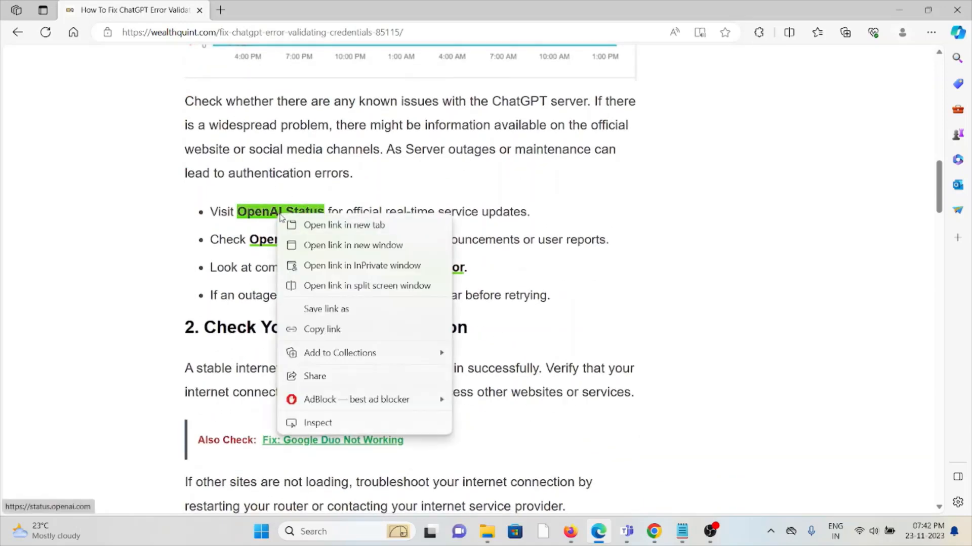
click(344, 225)
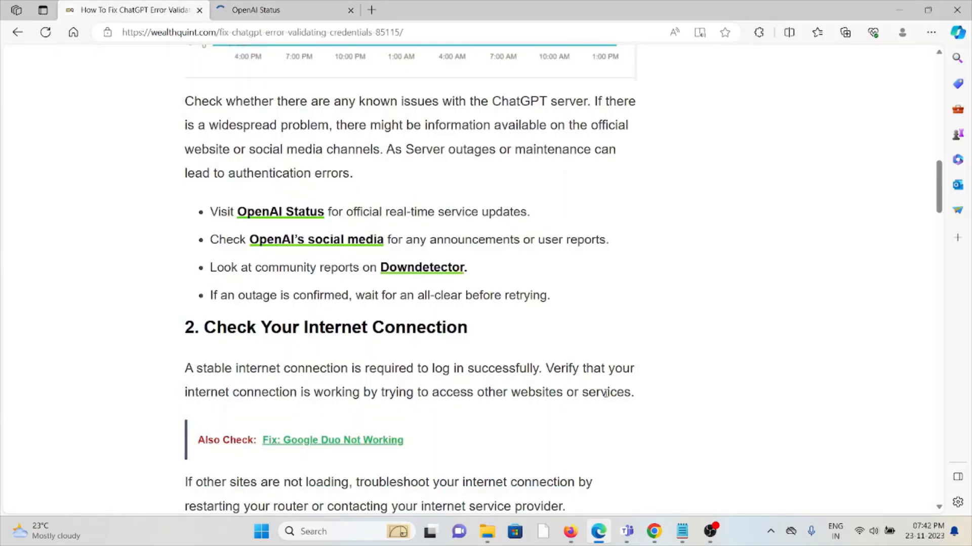
mouse_move(663, 409)
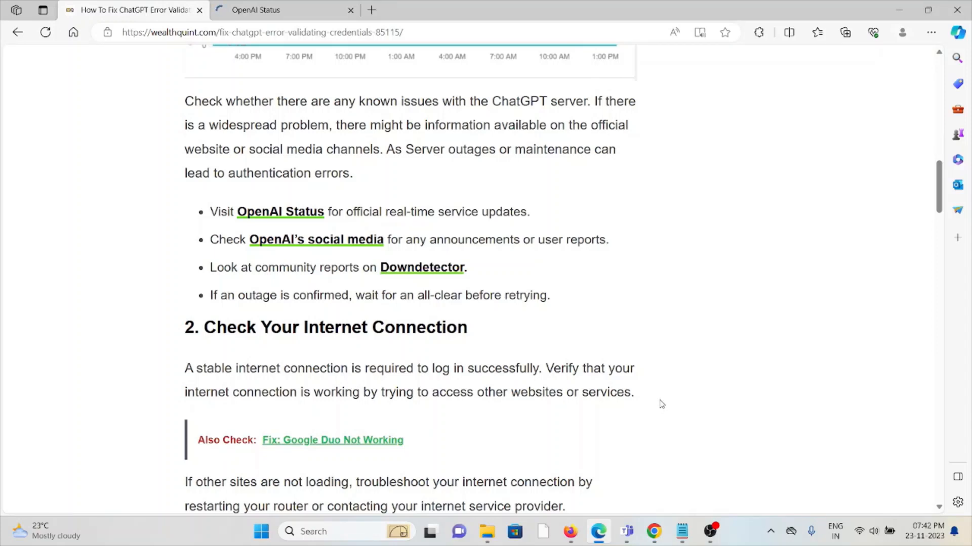
mouse_move(659, 405)
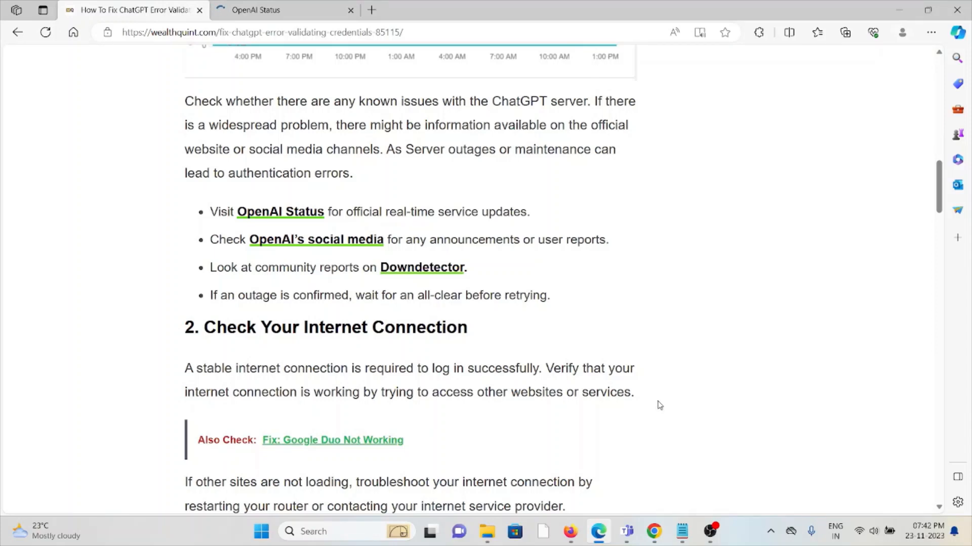
mouse_move(449, 279)
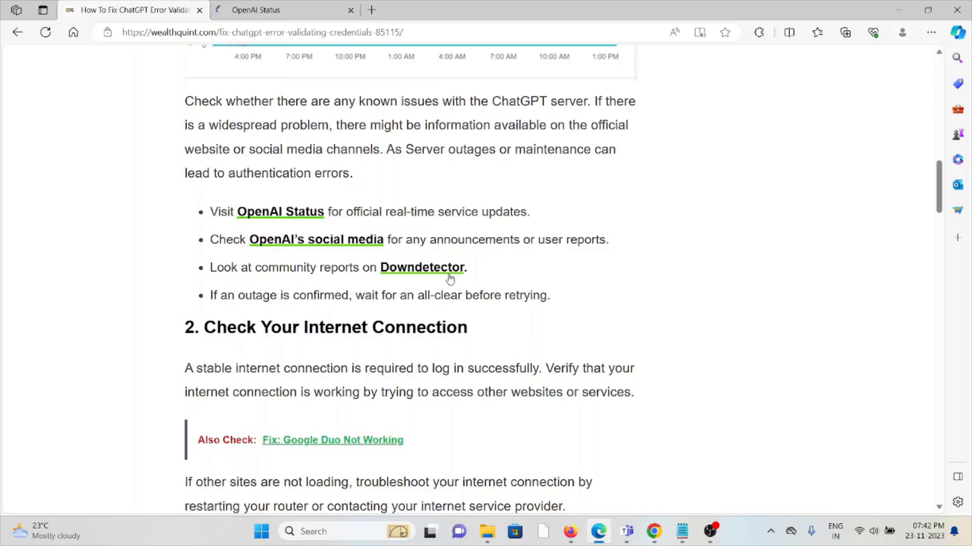
click(421, 267)
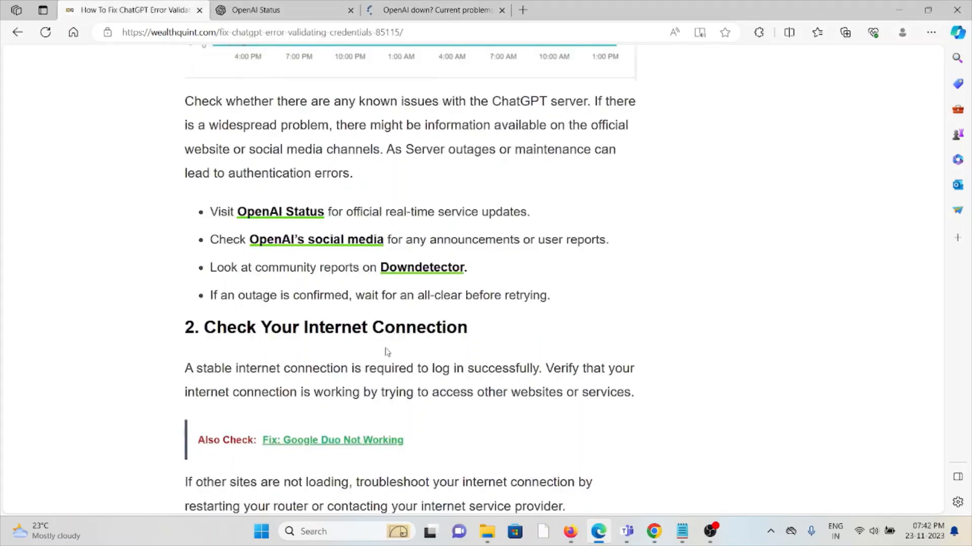
Step: Scroll through the internet-connection and router-restart steps to fix 3, Verify Your Login Details
scroll(down, 3)
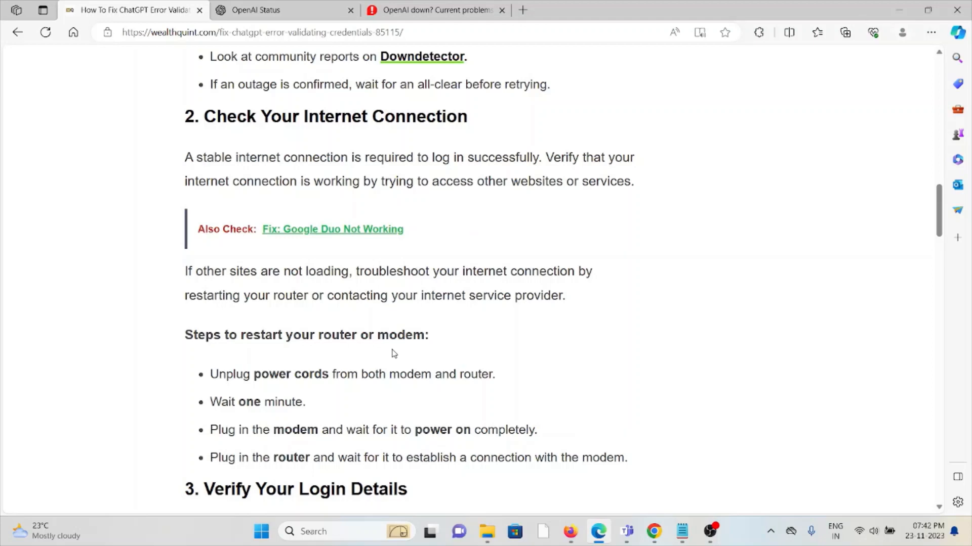
scroll(down, 3)
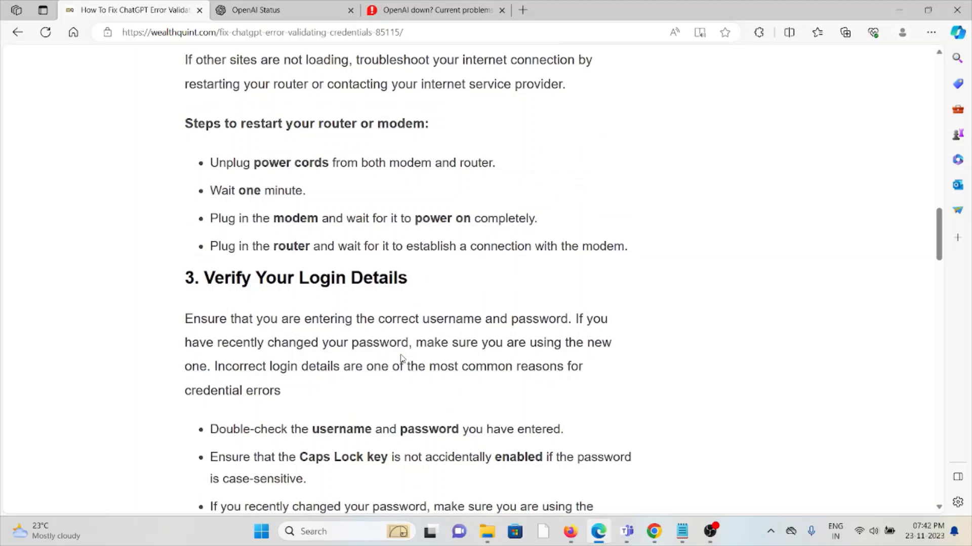
scroll(down, 3)
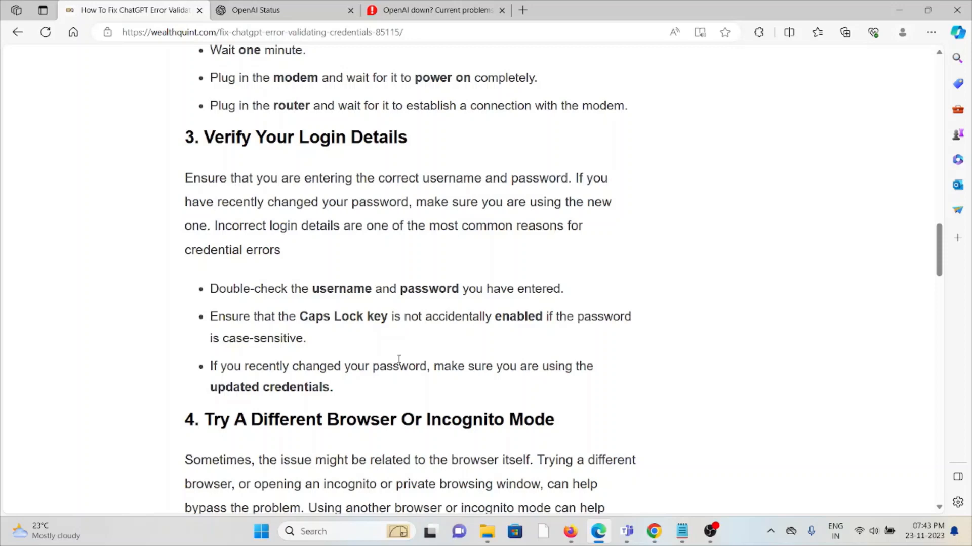
Step: Scroll past fix 4, another browser or incognito mode, to fix 5, Clear Browser Cache And Cookies
scroll(down, 3)
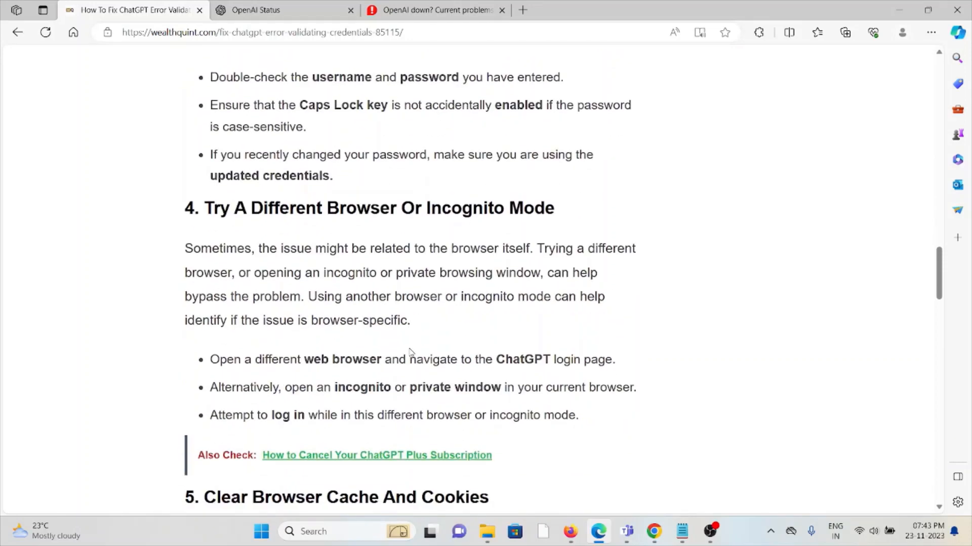
mouse_move(409, 349)
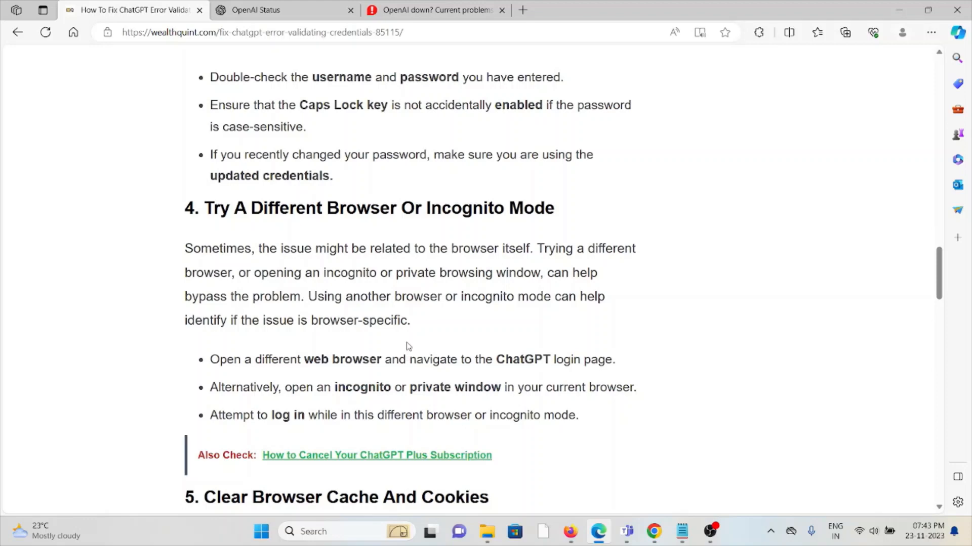
mouse_move(405, 348)
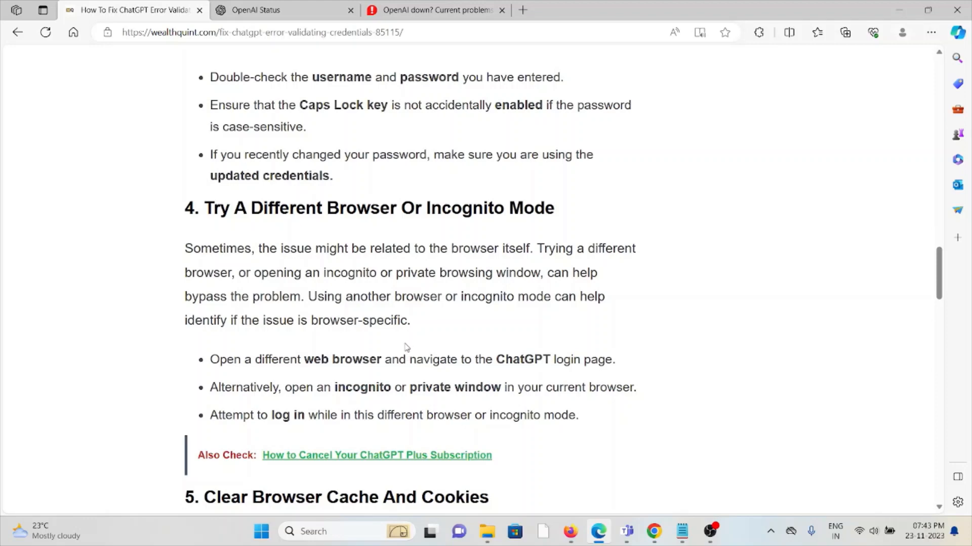
mouse_move(365, 377)
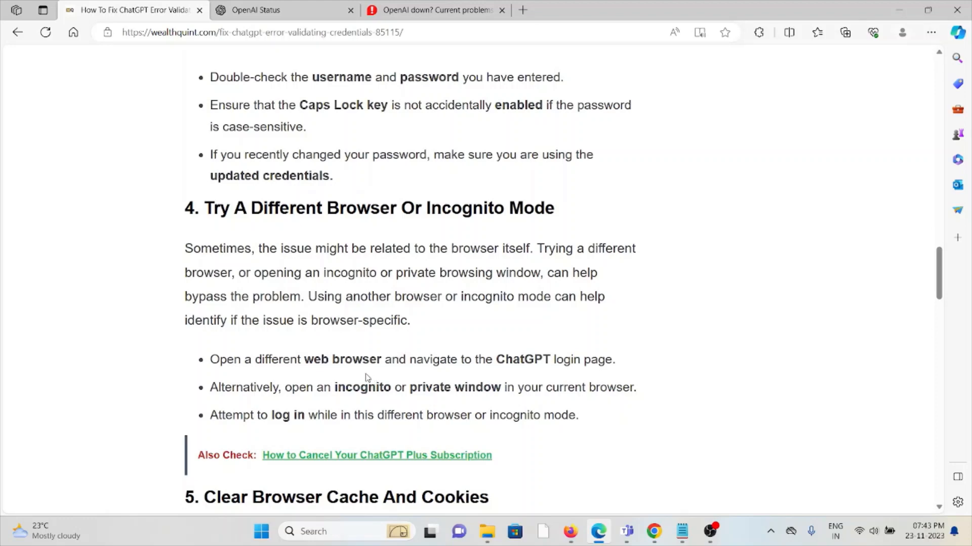
mouse_move(358, 389)
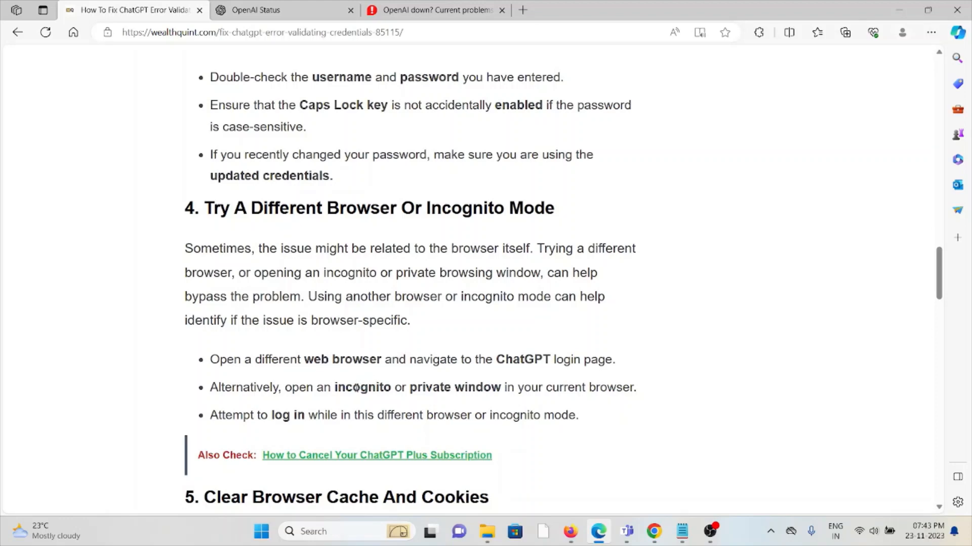
mouse_move(352, 400)
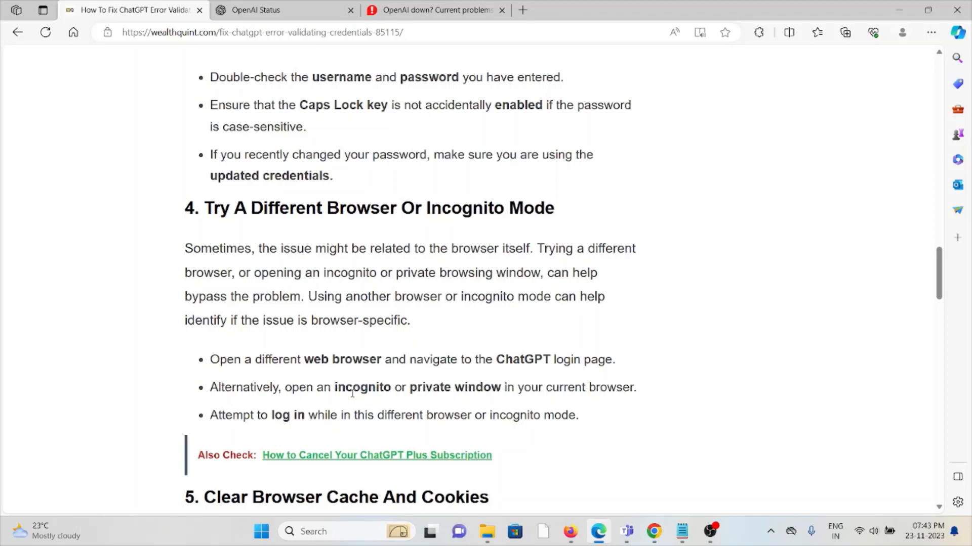
mouse_move(373, 352)
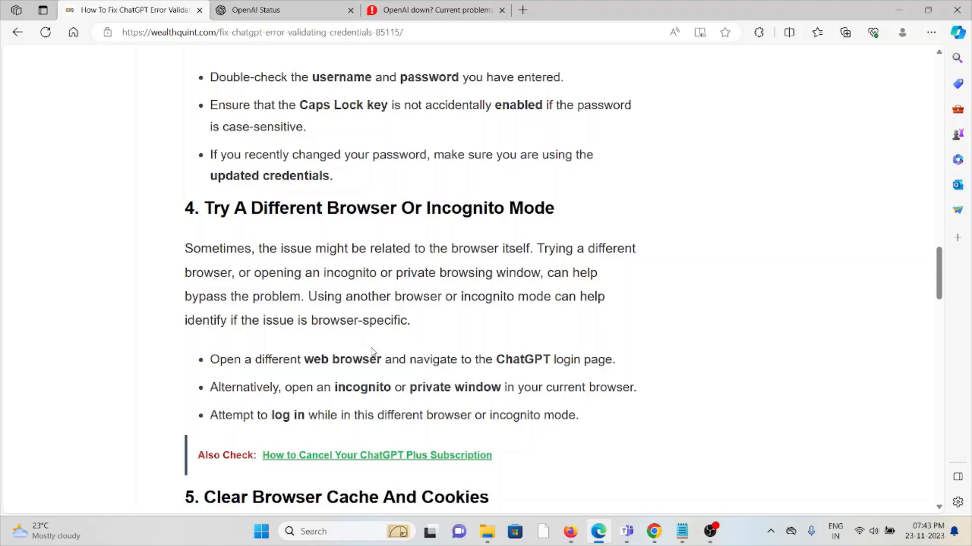
mouse_move(368, 347)
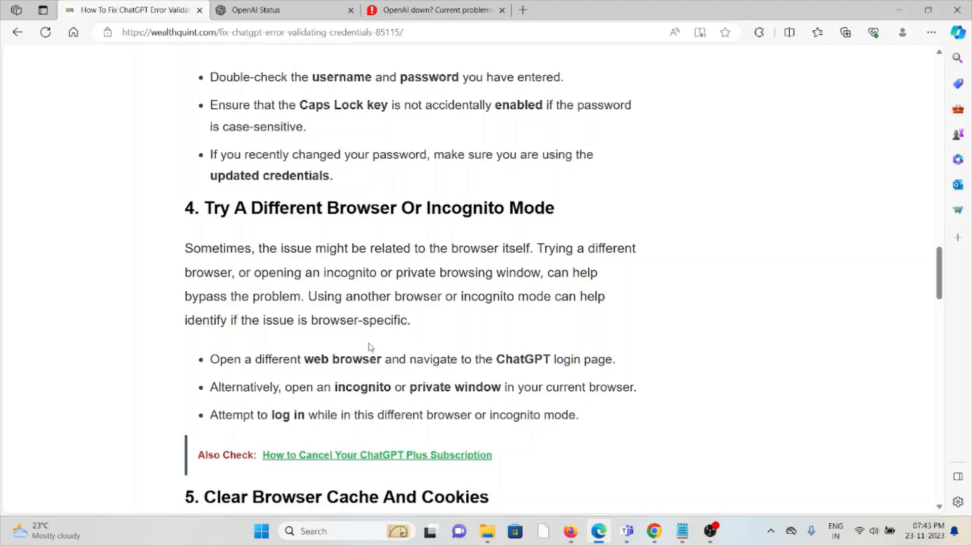
mouse_move(363, 355)
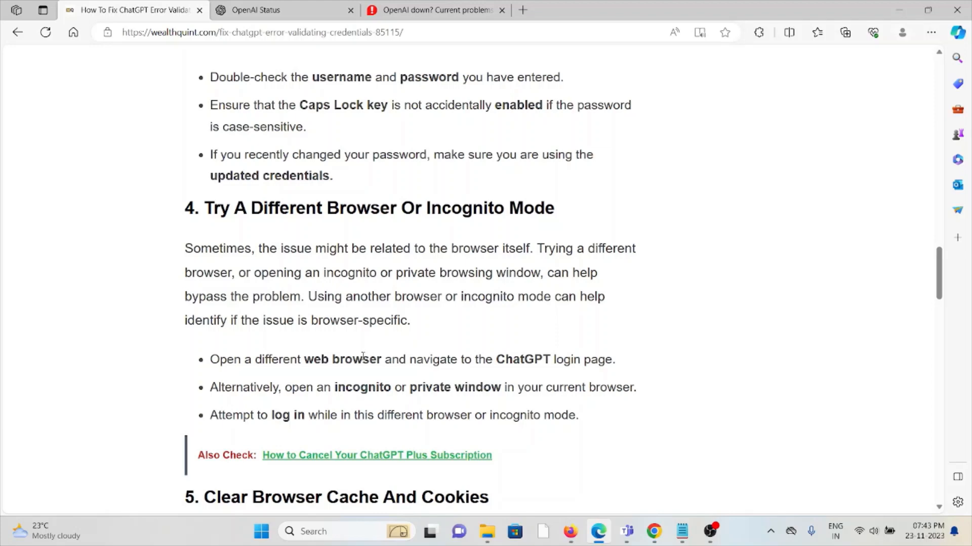
scroll(down, 3)
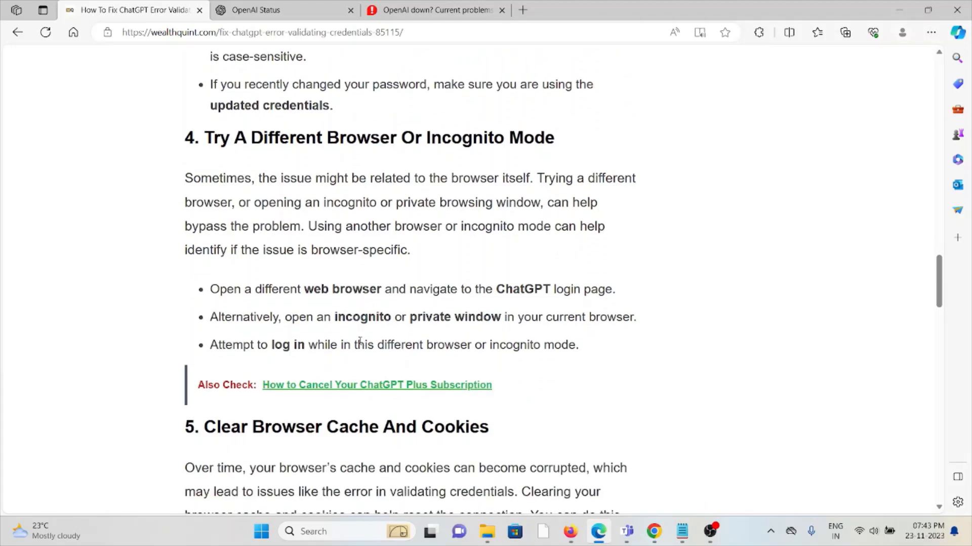
scroll(down, 3)
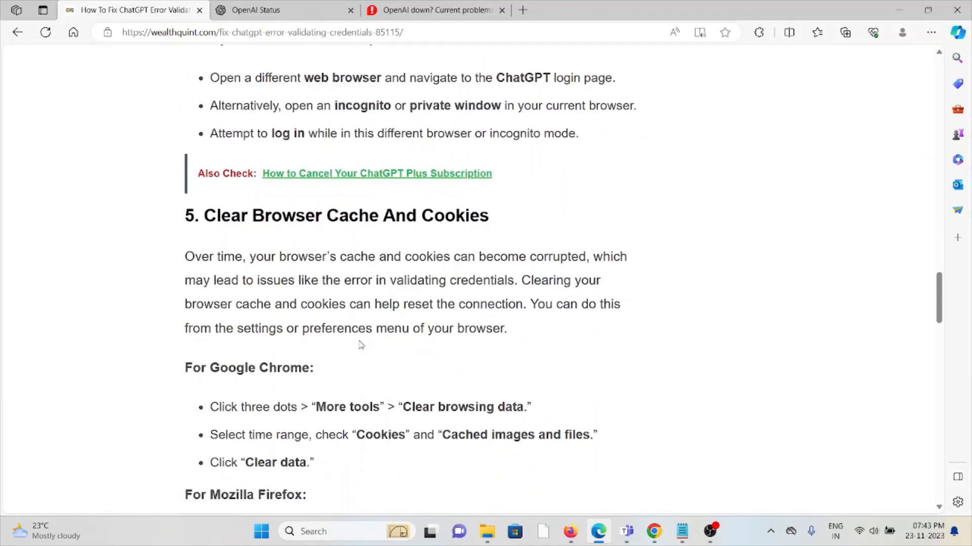
Step: Bring up Chrome's Clear browsing data dialog with history, cookies and cached files checked for all time
scroll(down, 3)
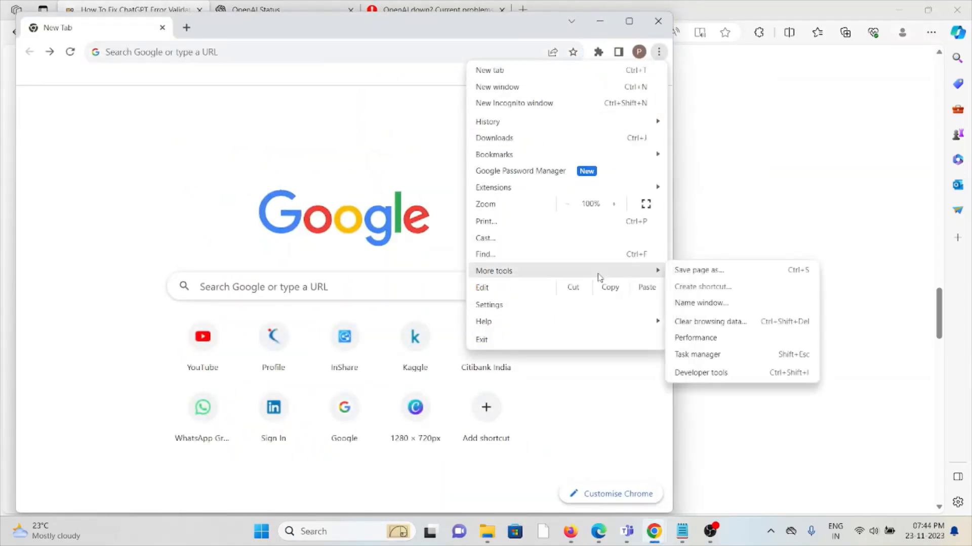
click(710, 322)
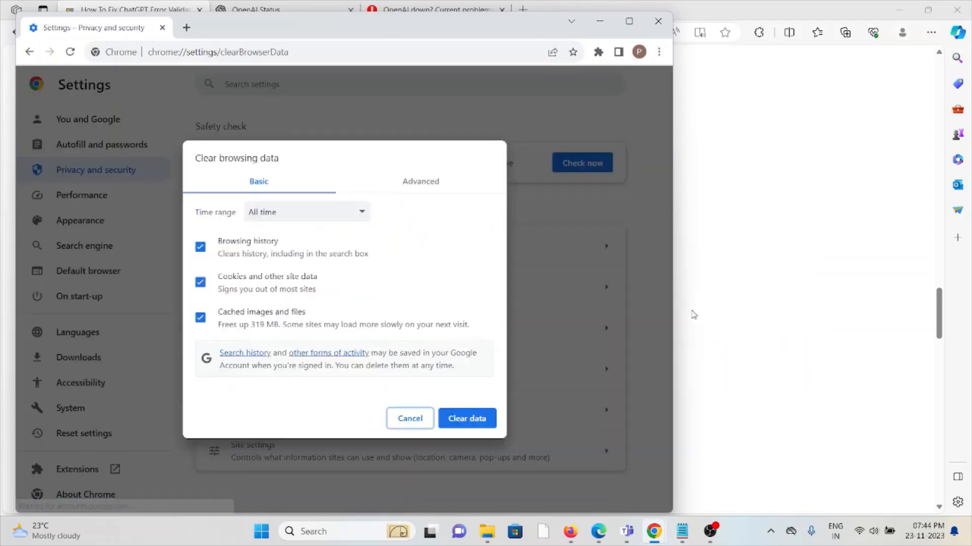
mouse_move(289, 213)
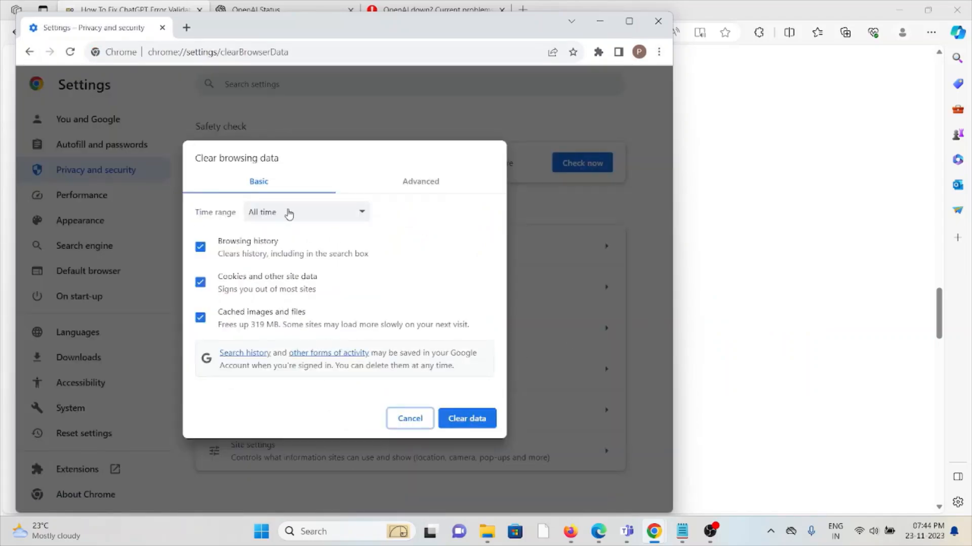
mouse_move(451, 404)
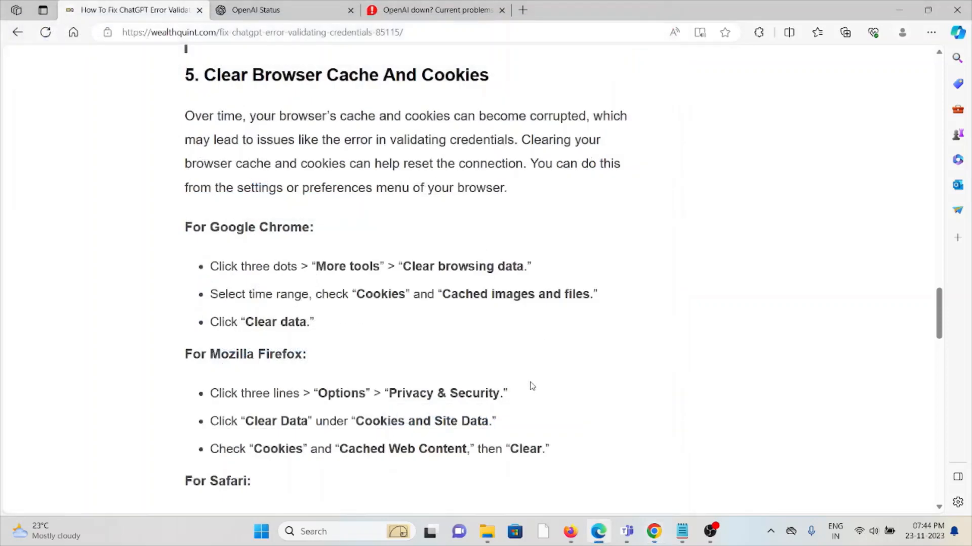
mouse_move(535, 386)
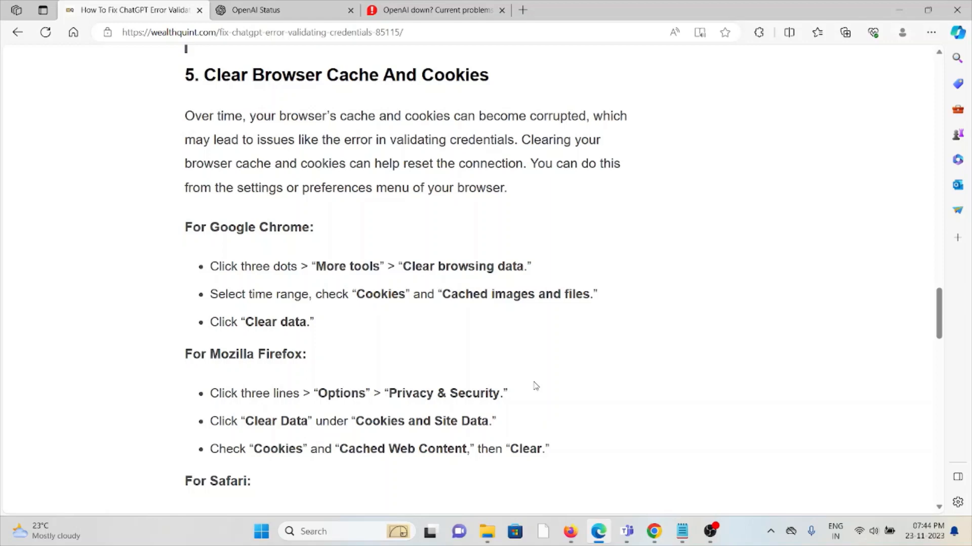
Step: Scroll past the Firefox and Safari cache steps to fix 6, Contact Support Of ChatGPT
scroll(down, 3)
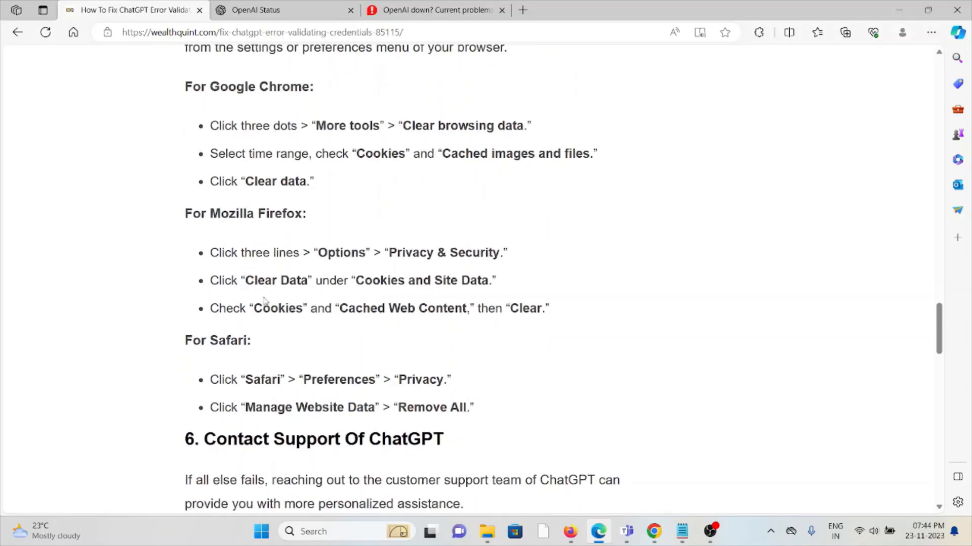
scroll(down, 3)
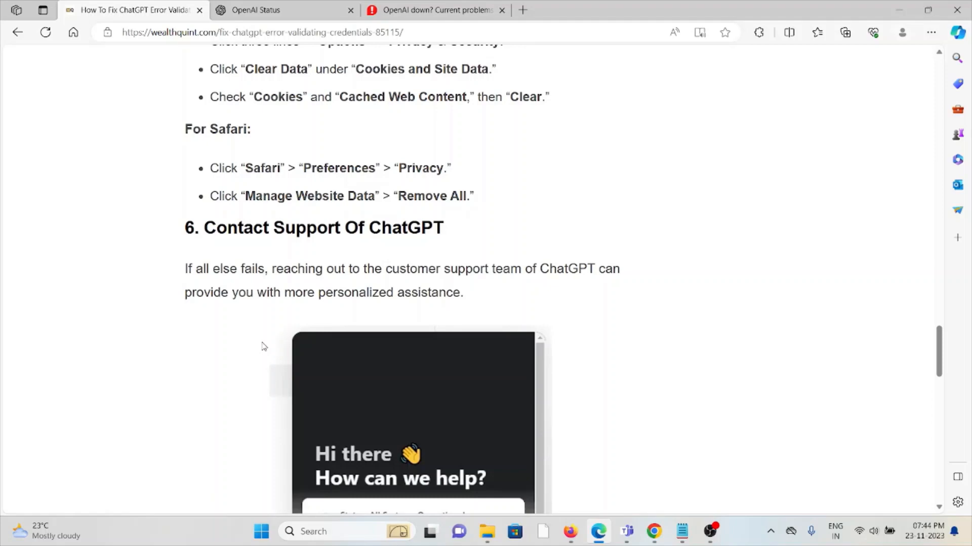
scroll(down, 3)
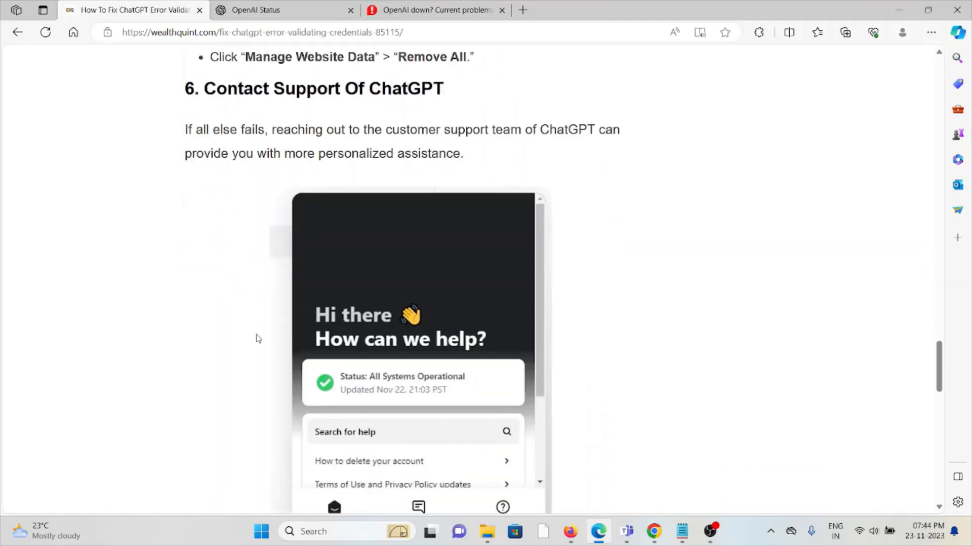
scroll(down, 3)
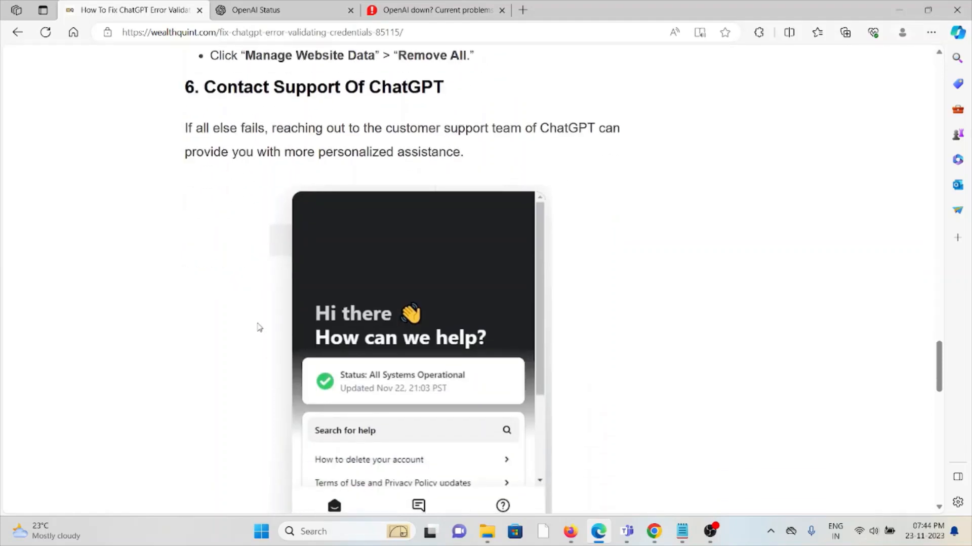